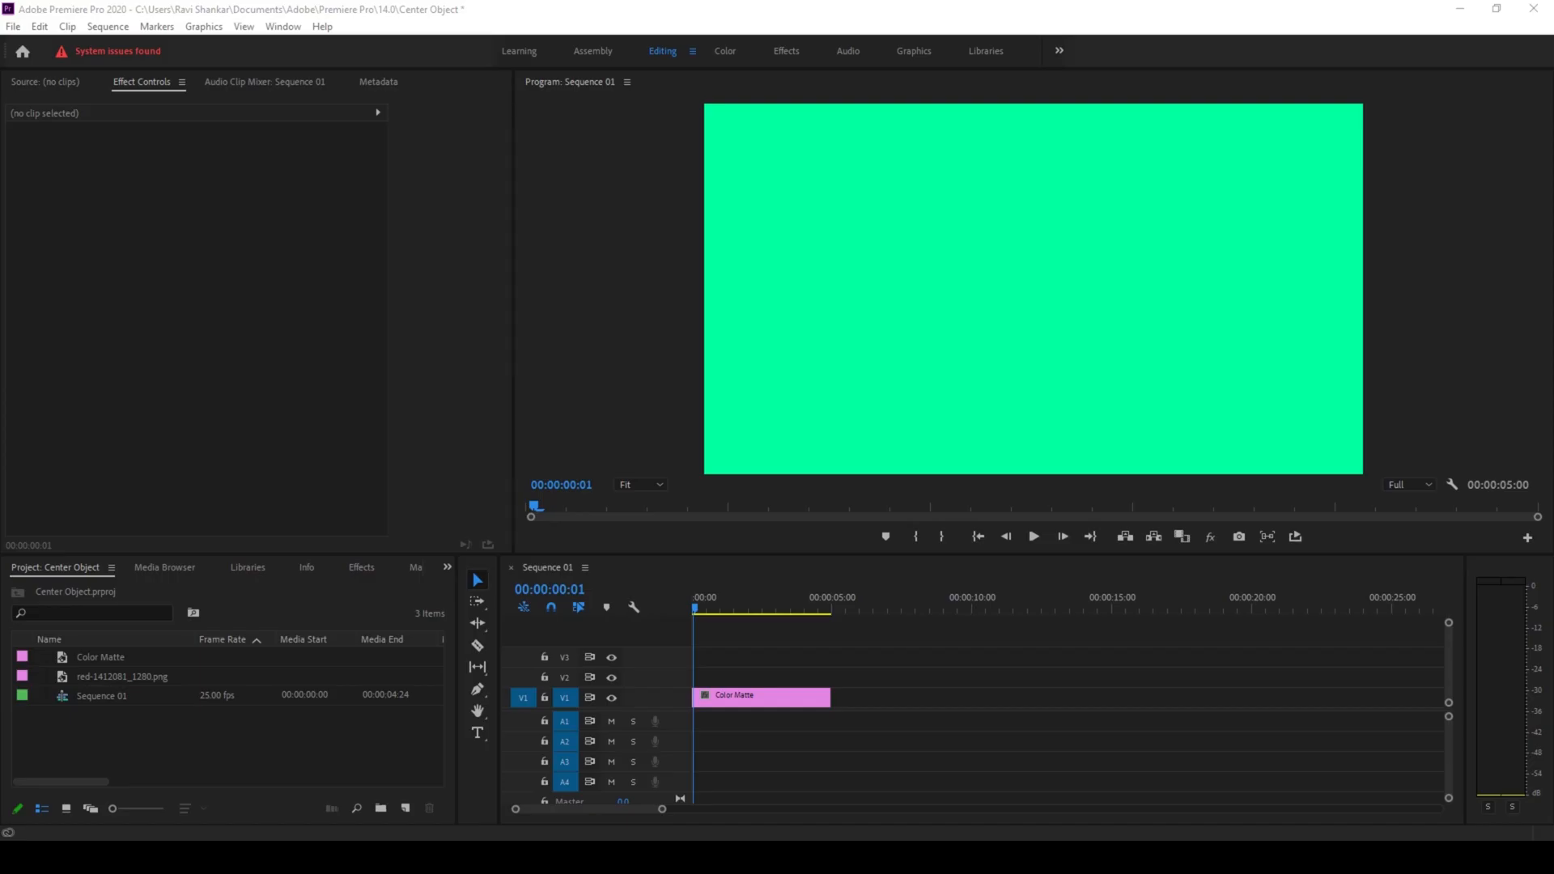
mouse_move(1198, 356)
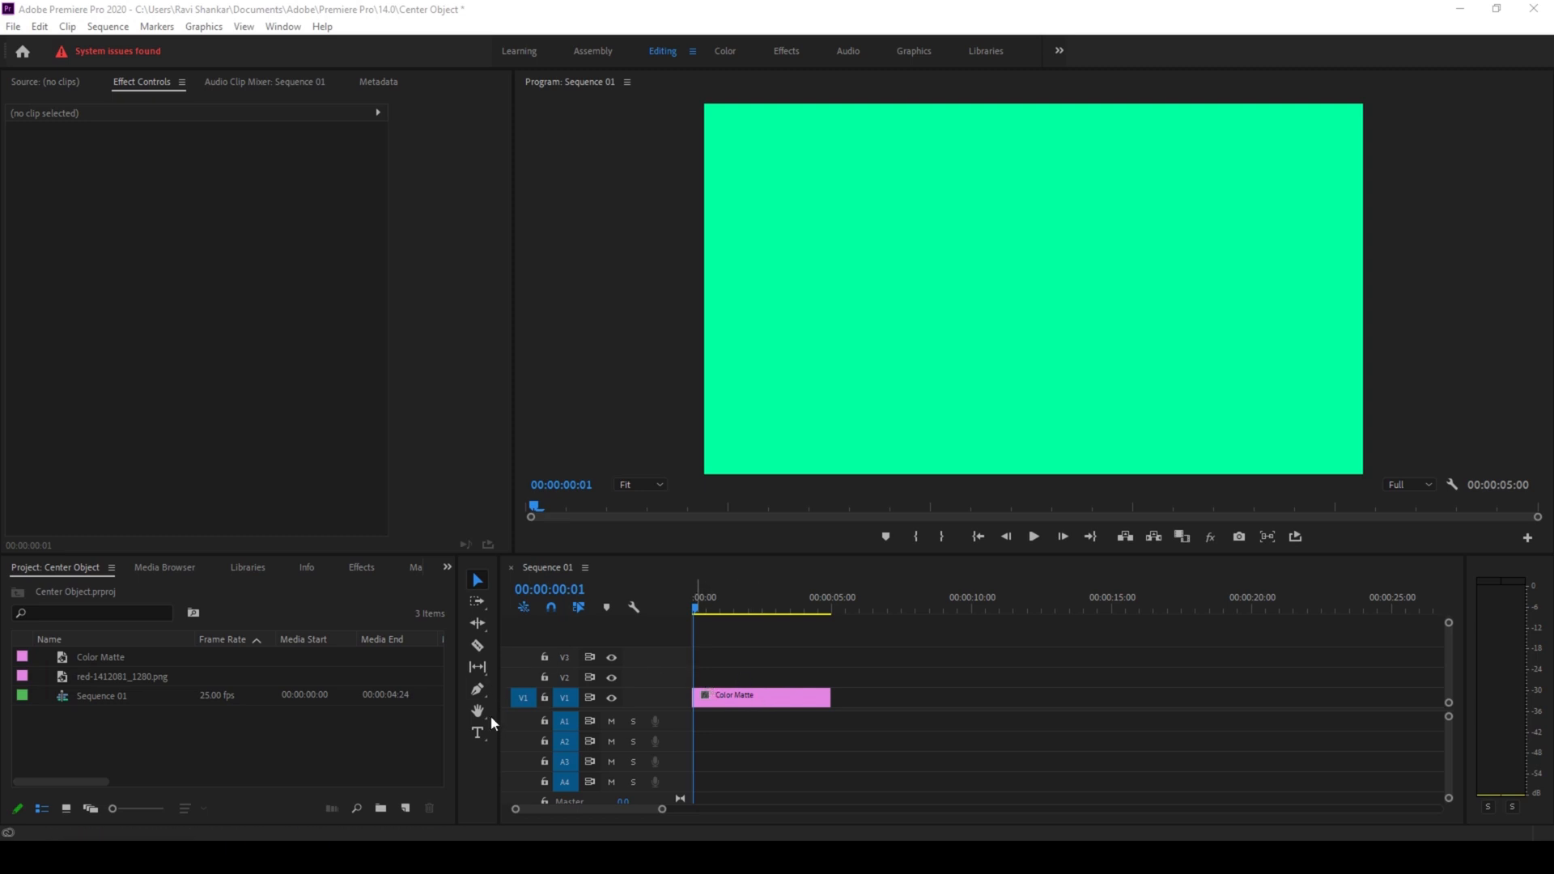
Type a 'CENTER TEXT' title in a top-left text box and shrink the box to fit
click(477, 735)
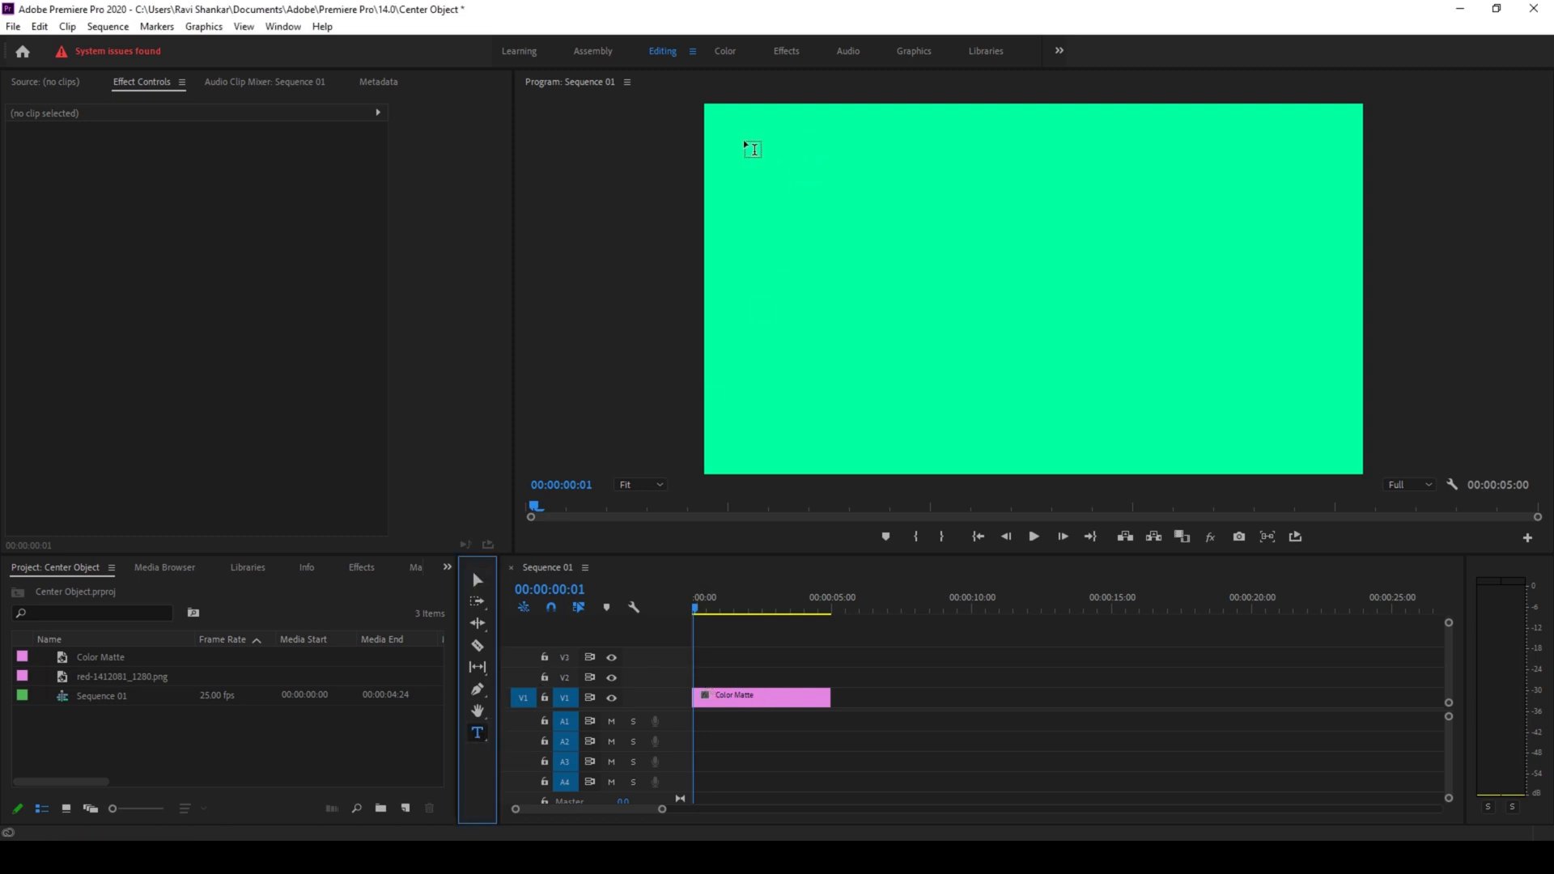
drag(732, 137, 991, 332)
text(CENTER TEXT)
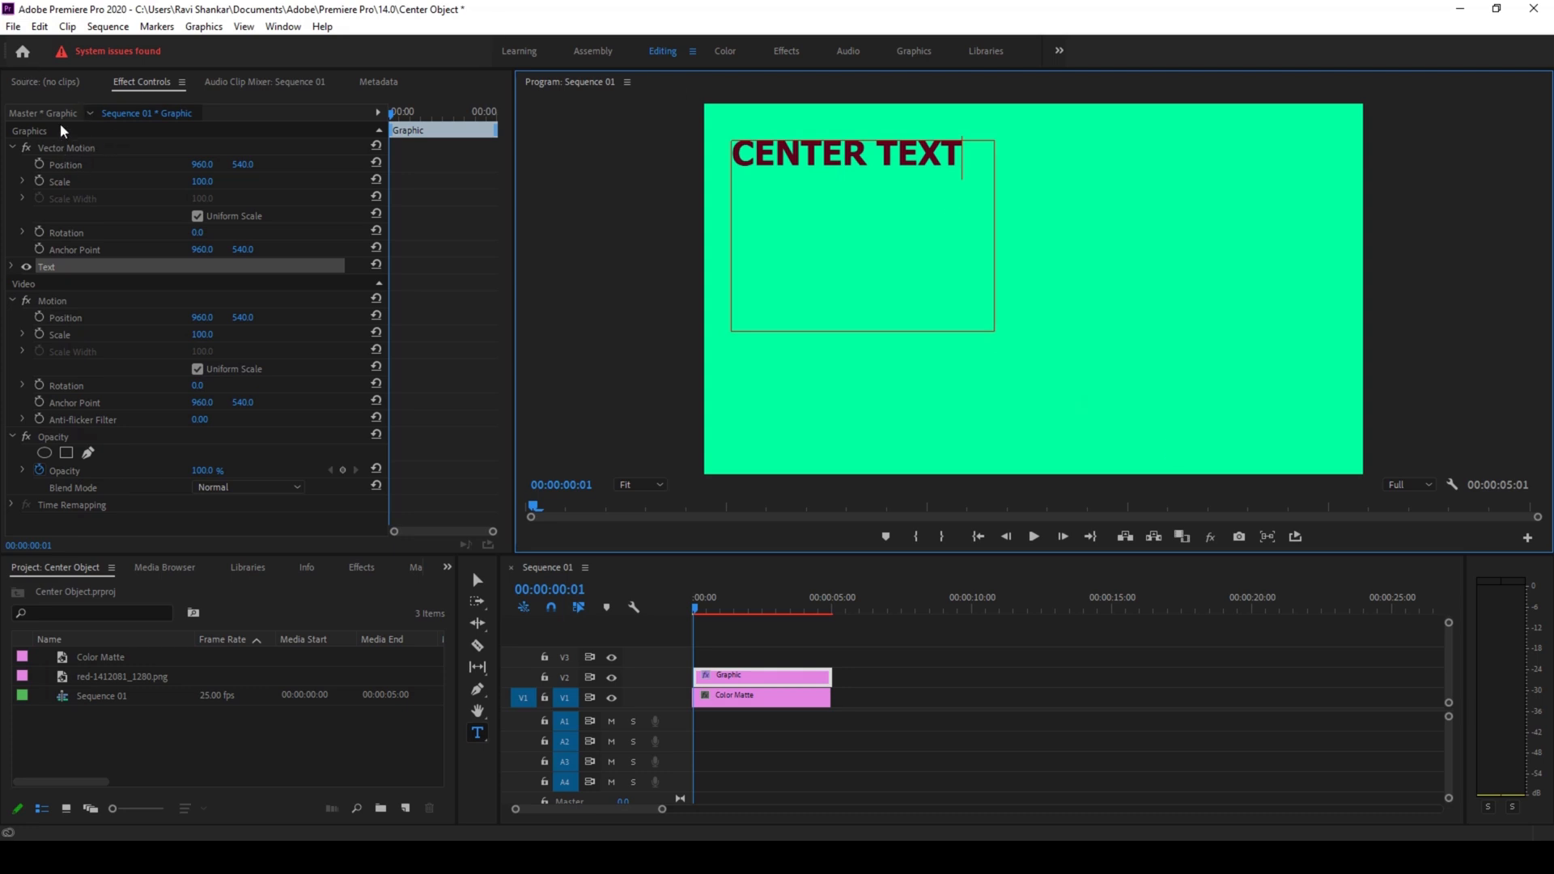
click(39, 266)
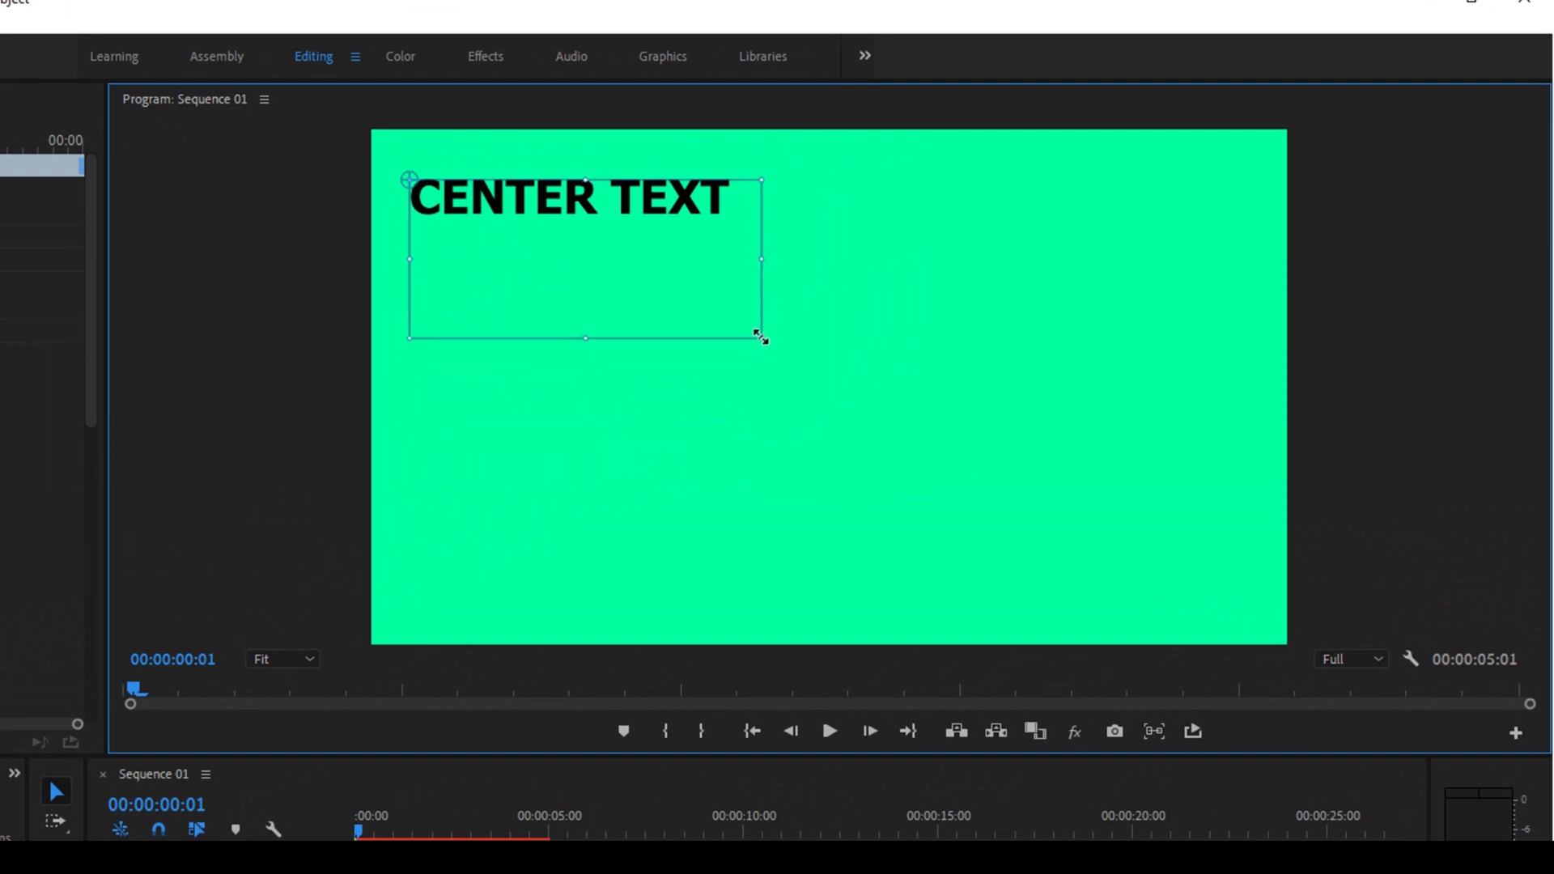
drag(760, 339, 729, 225)
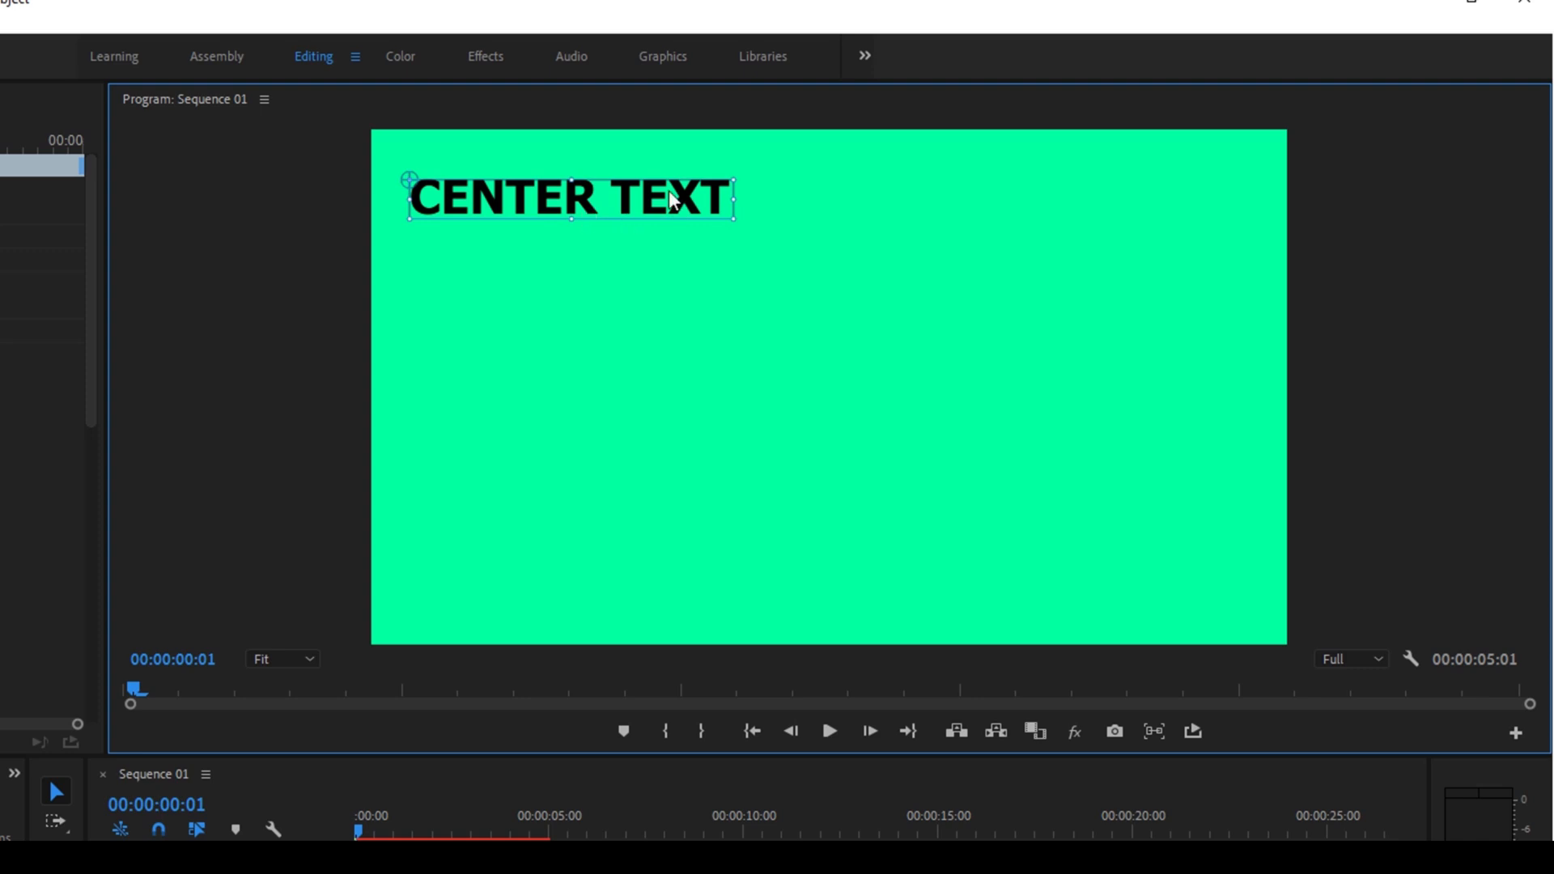
mouse_move(664, 65)
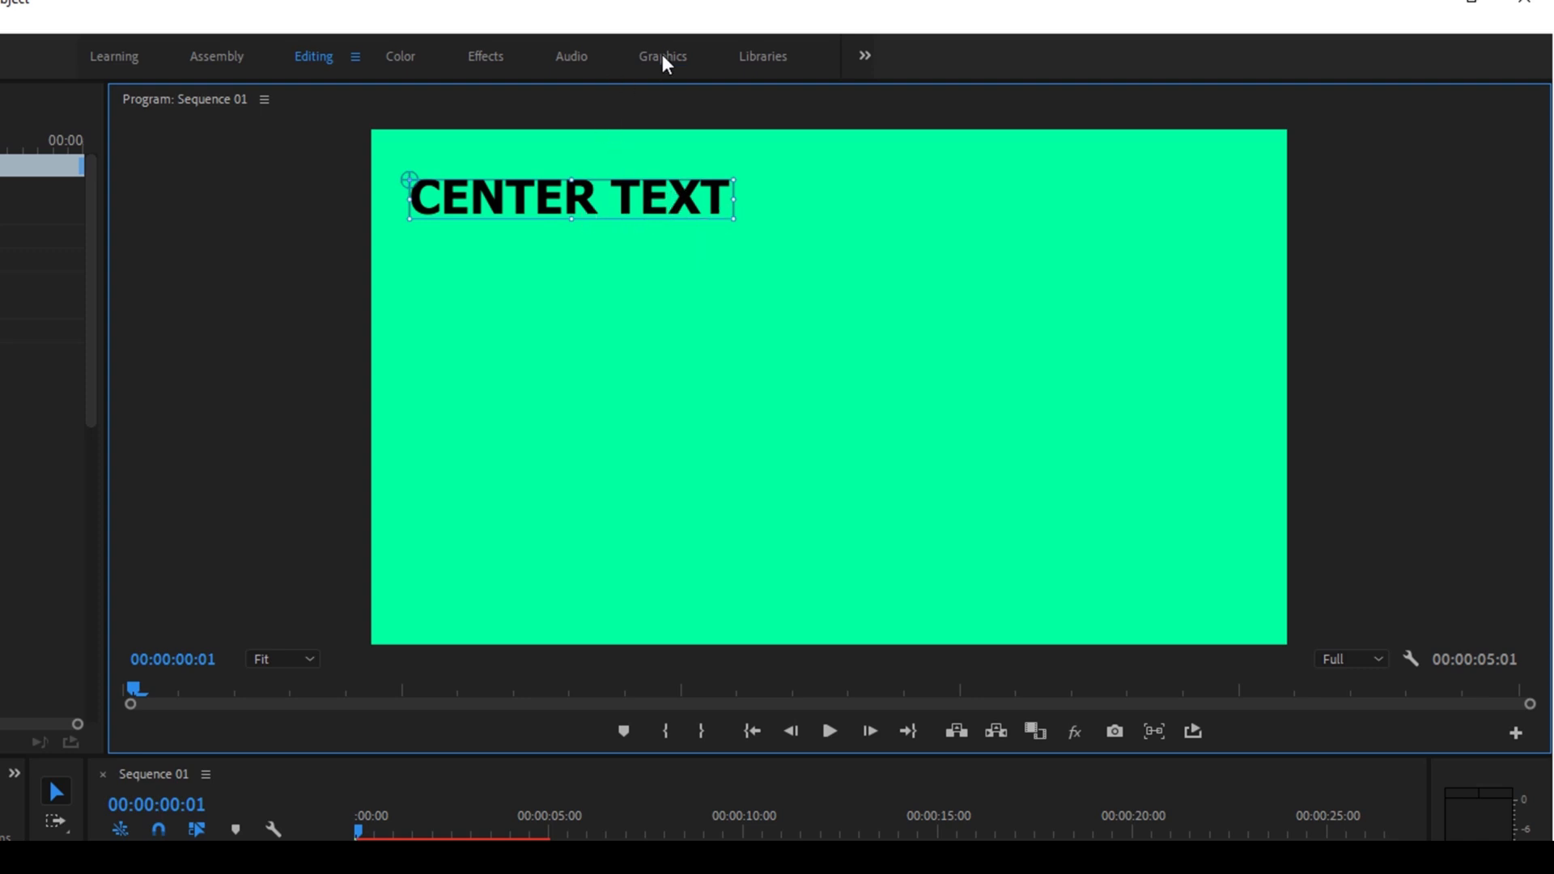
Switch to the Graphics workspace and show the Essential Graphics Edit settings for the title
click(662, 56)
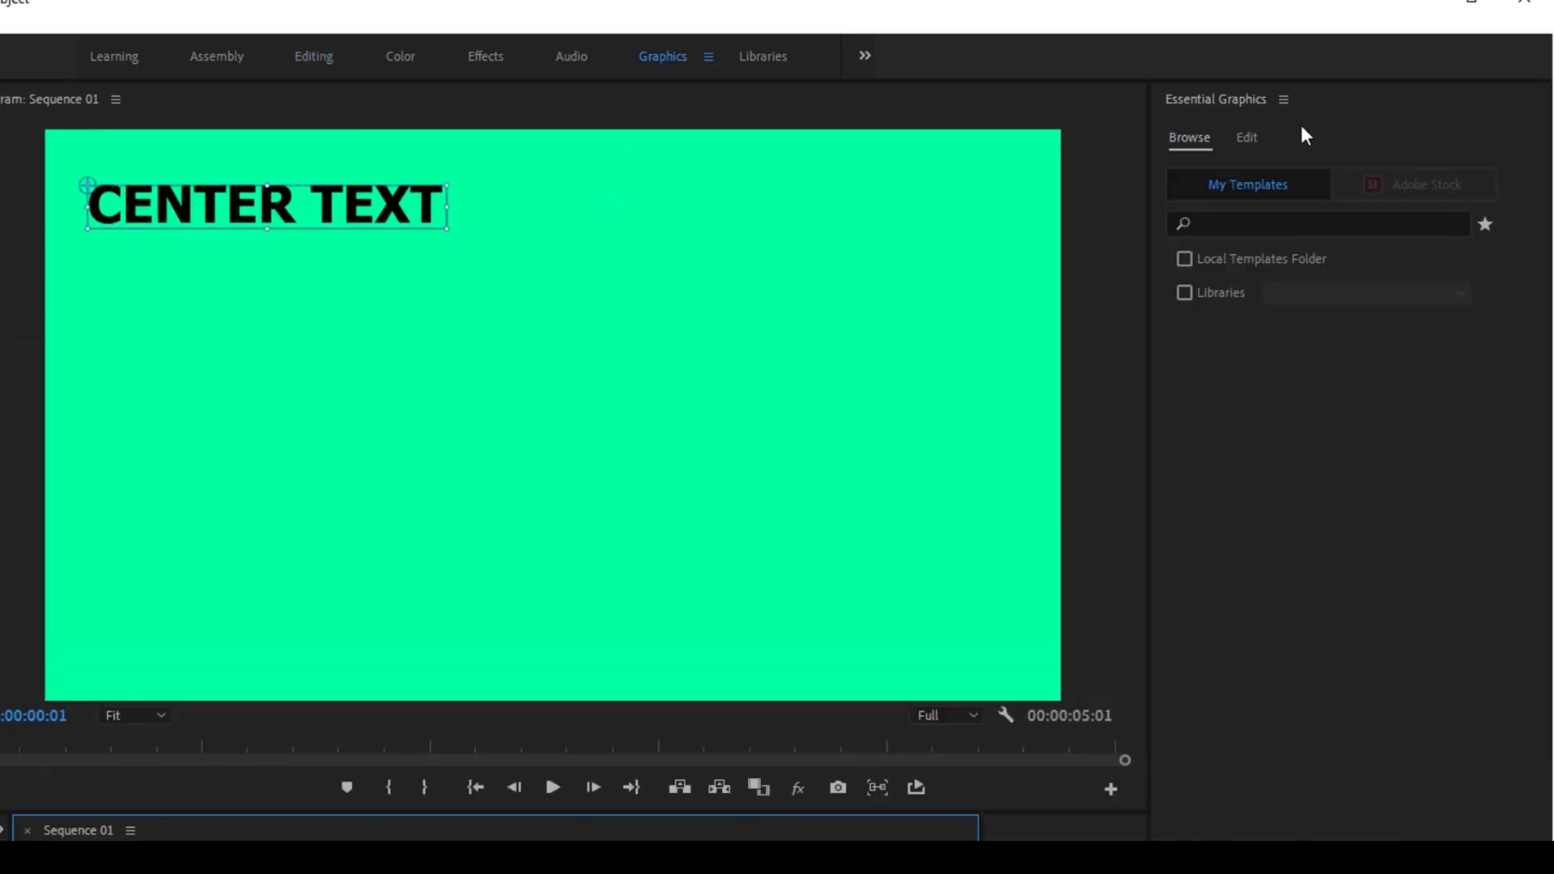
click(1246, 138)
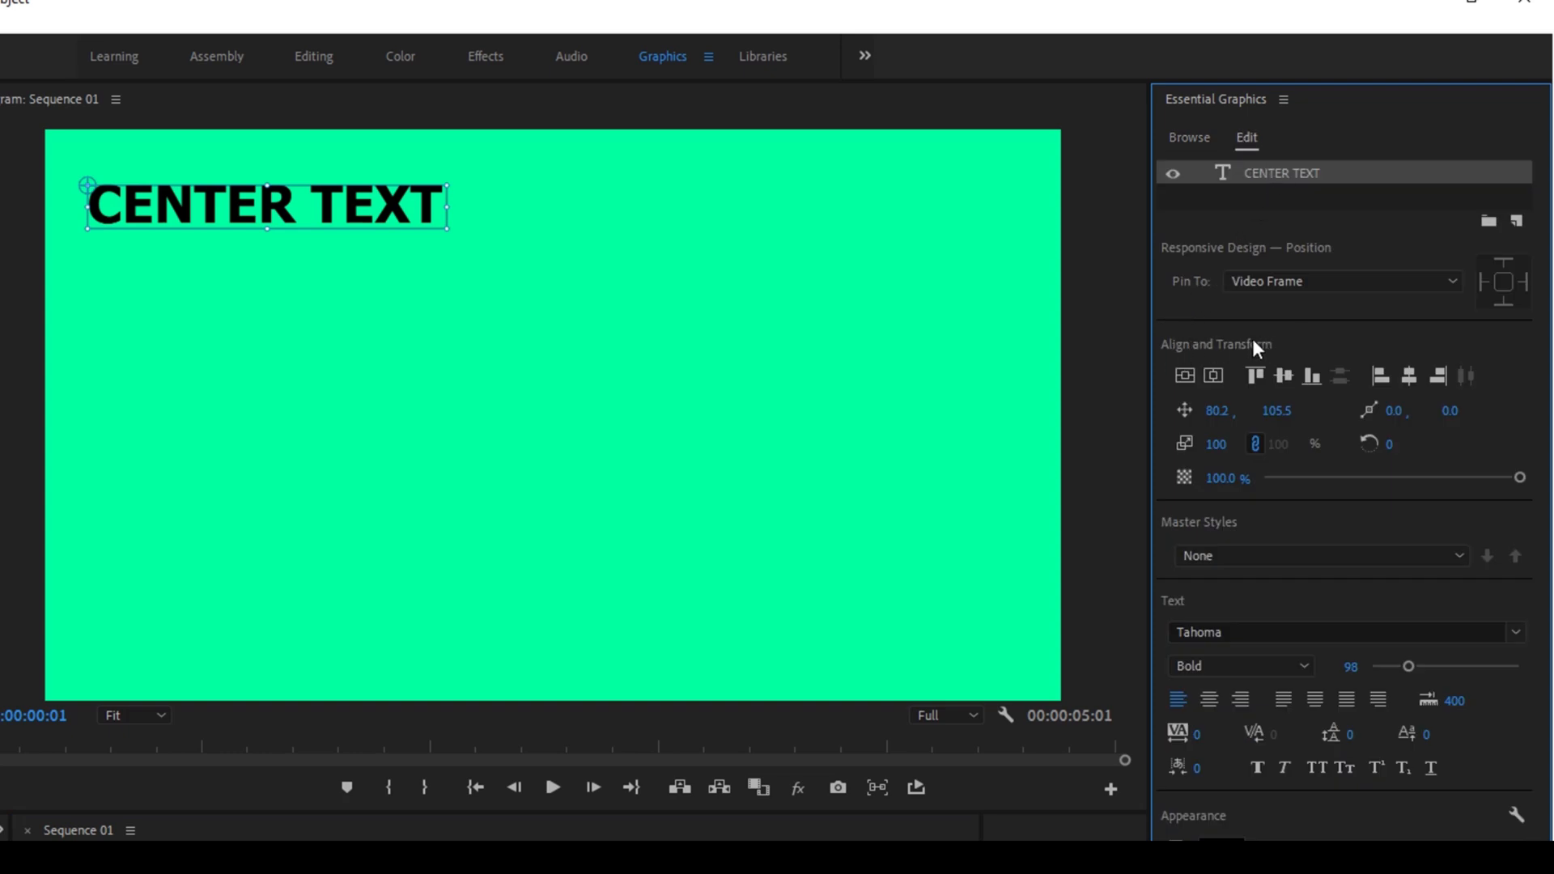
mouse_move(1186, 375)
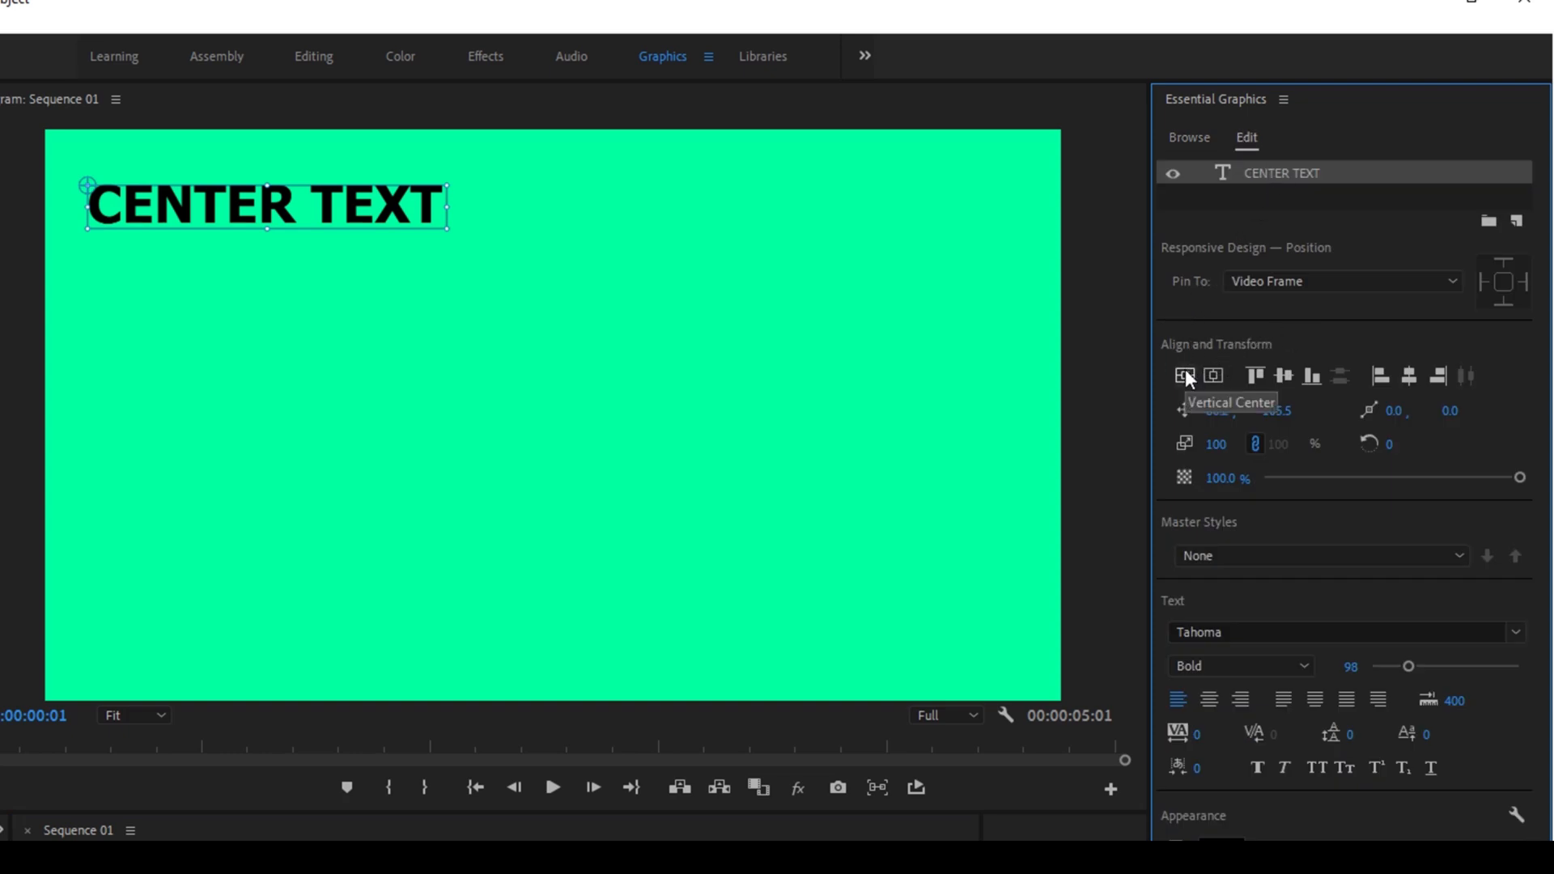
Align the CENTER TEXT title to the vertical and horizontal center of the frame
click(1186, 376)
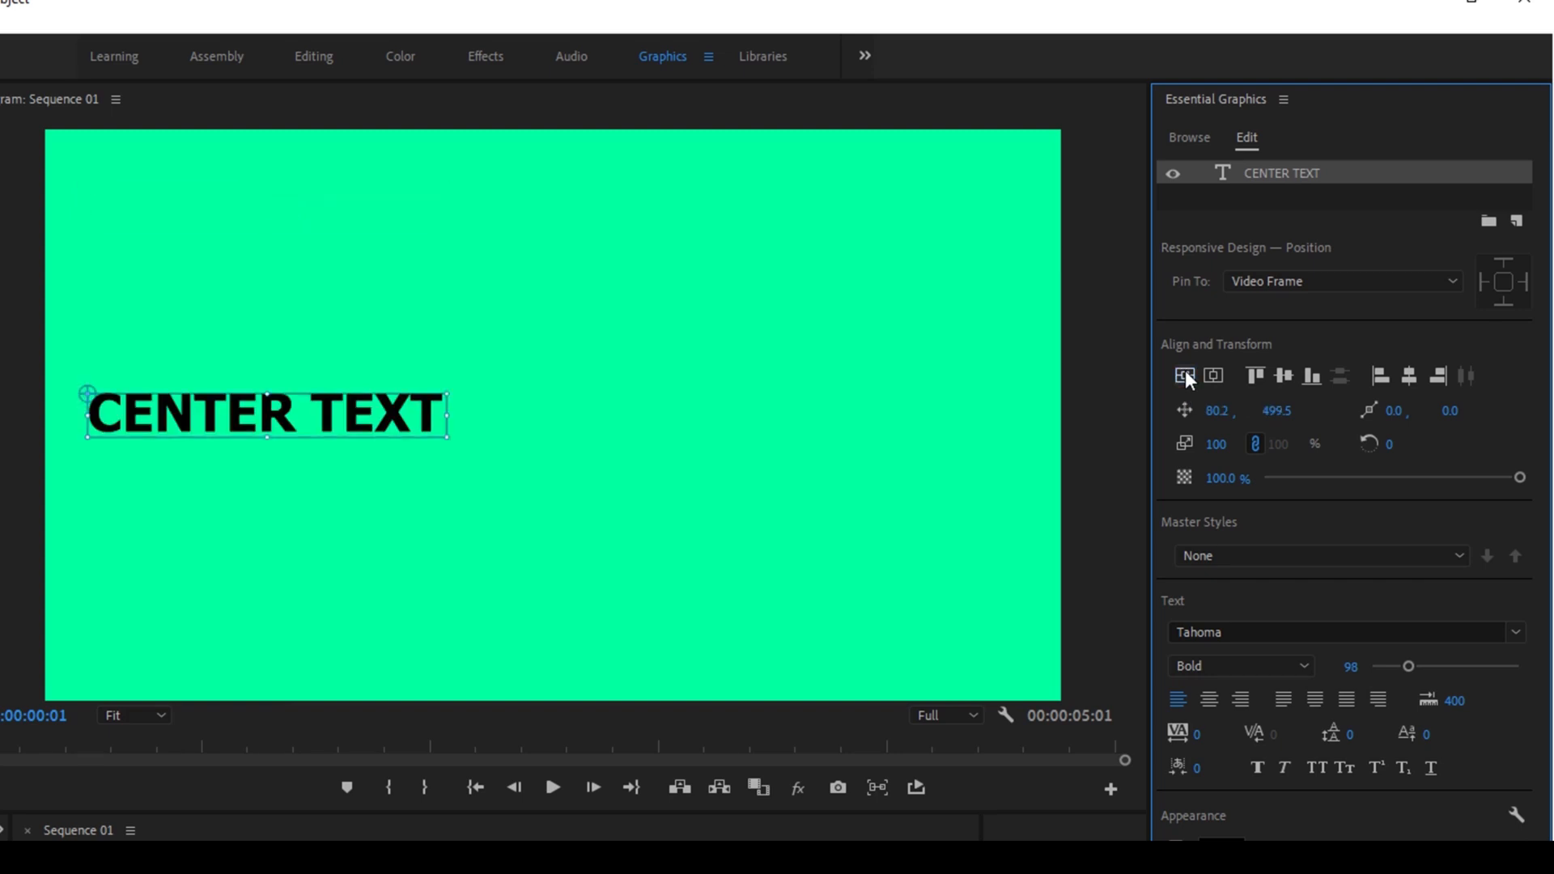
mouse_move(1213, 389)
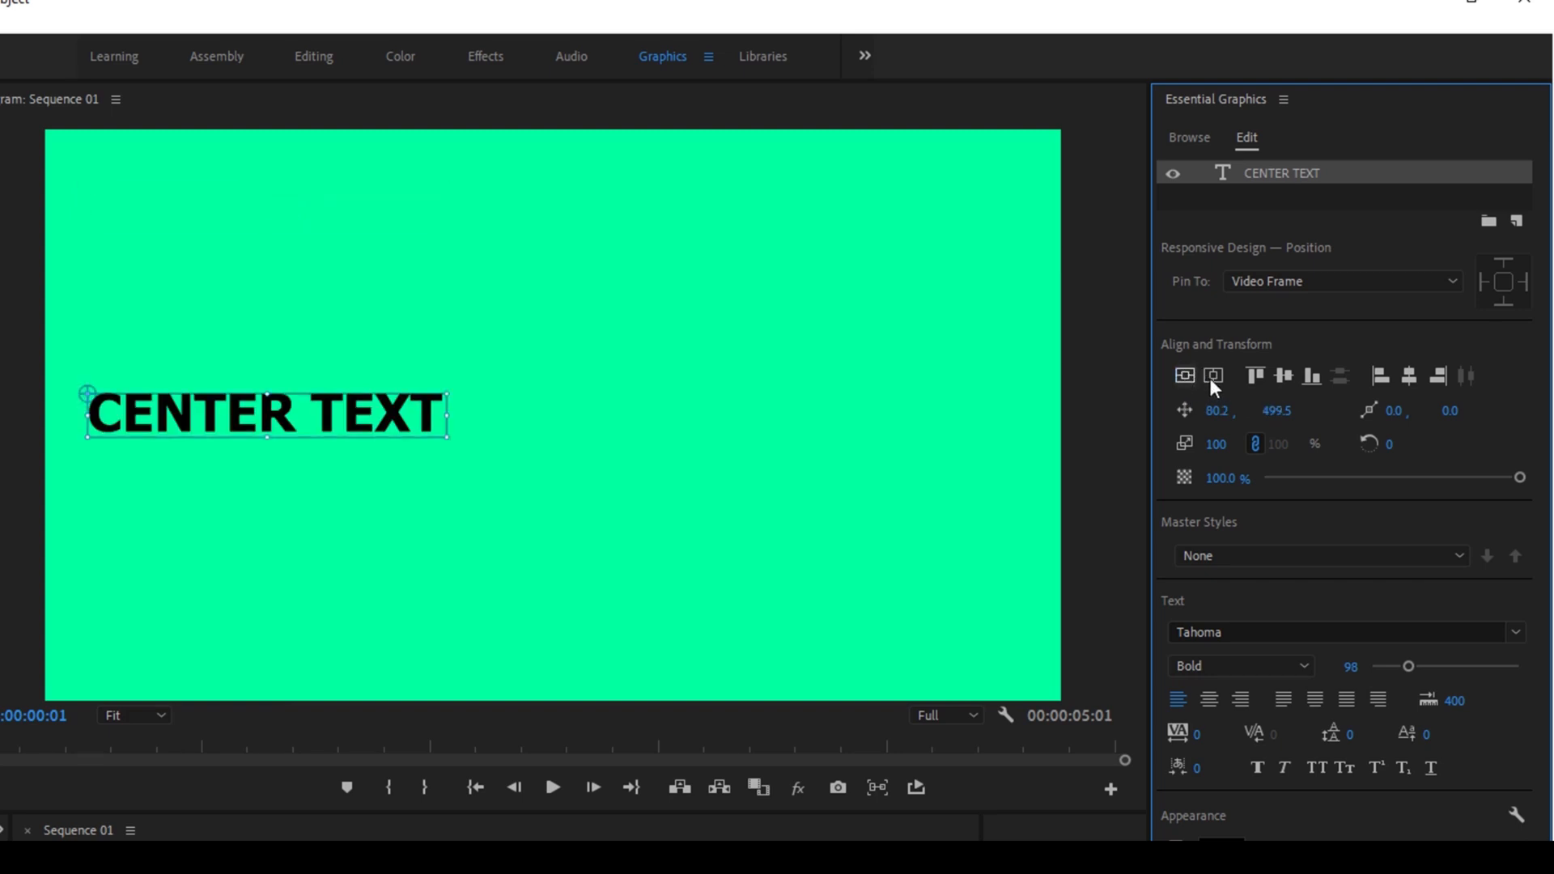
click(1214, 376)
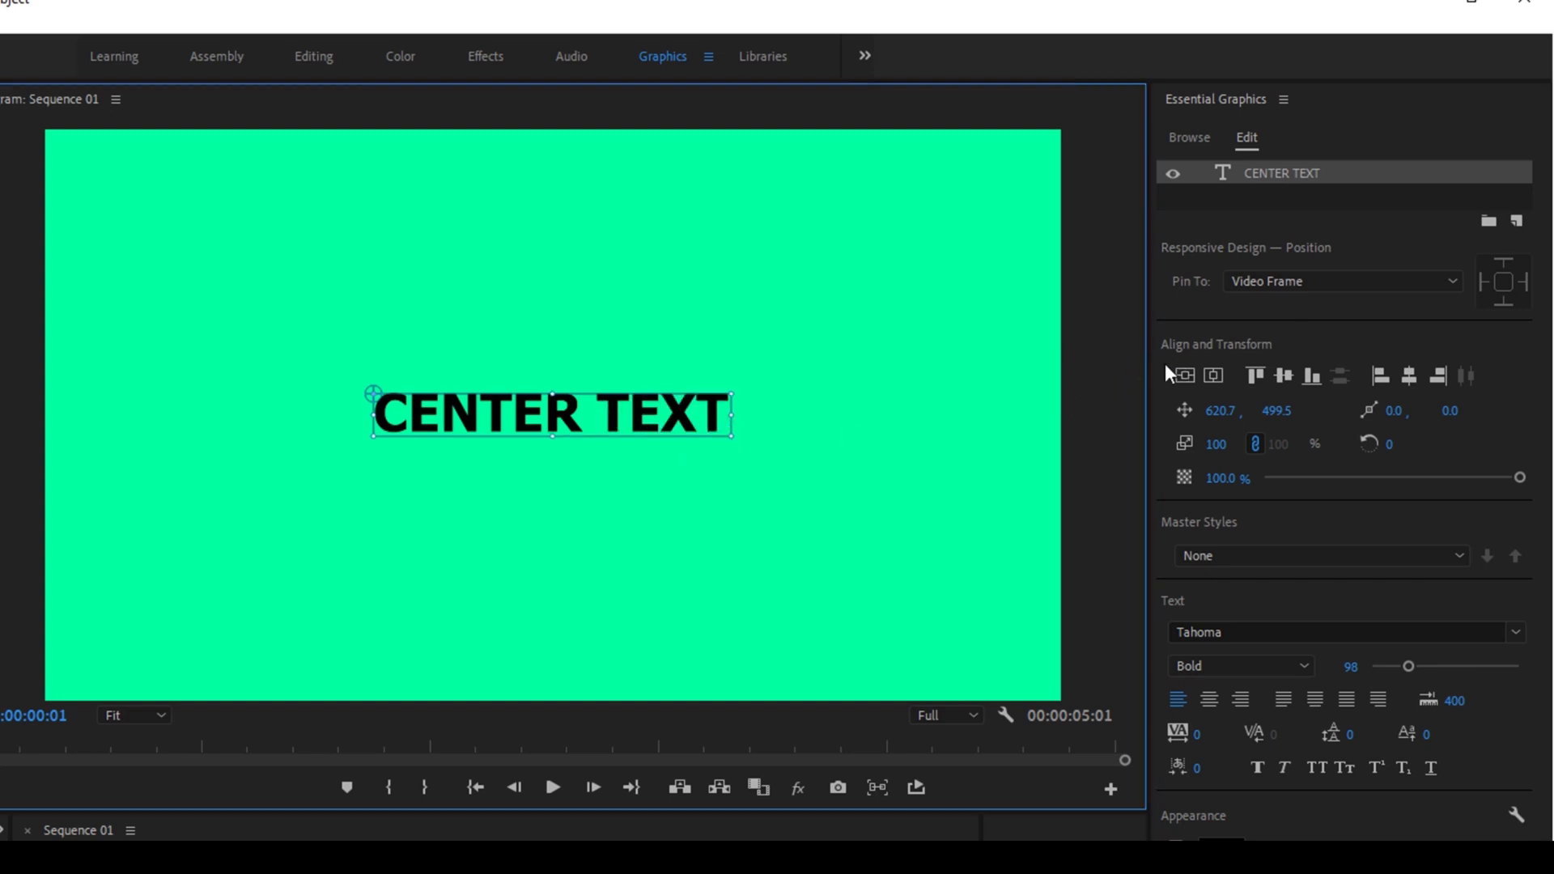
mouse_move(463, 401)
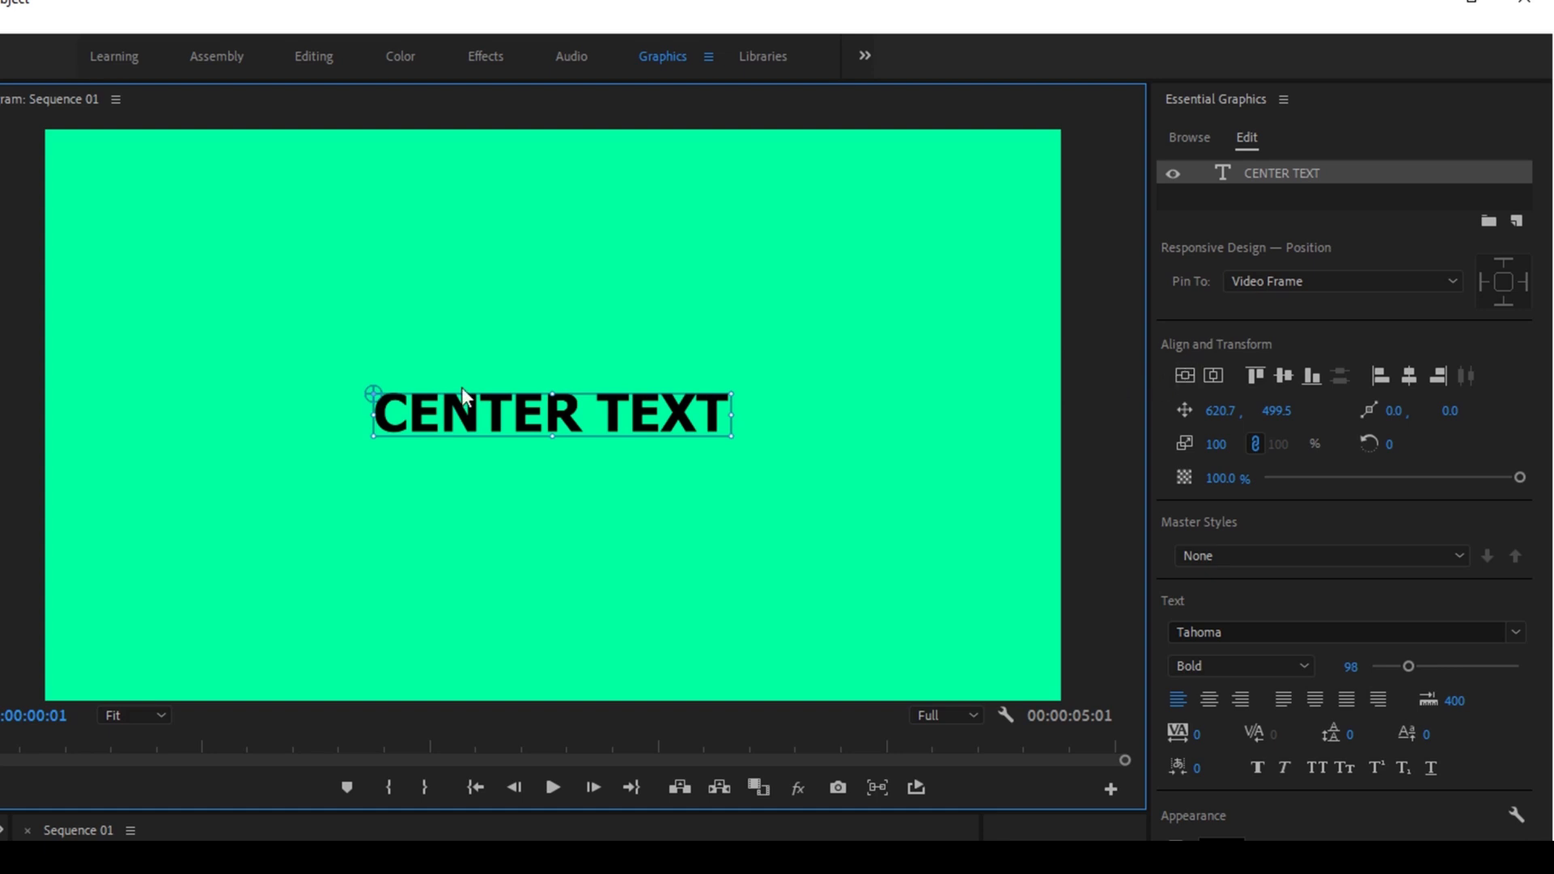